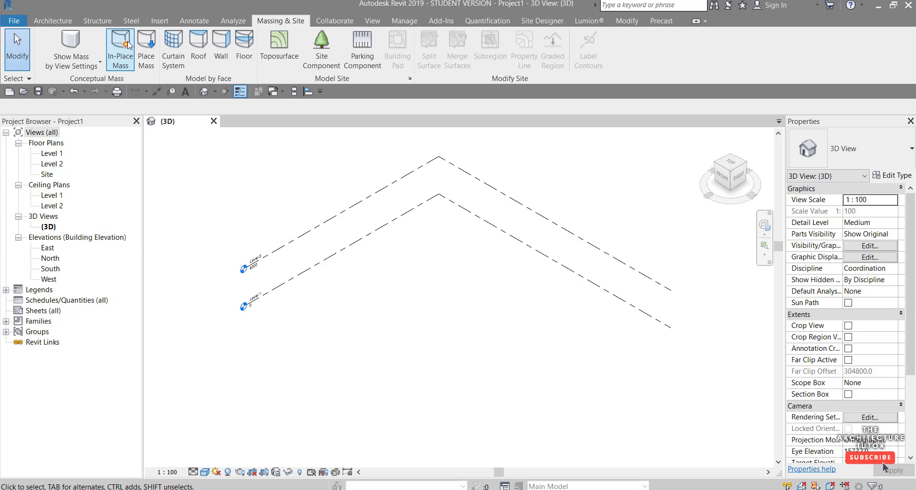
{"action": "mouse_move", "coordinate": [123, 52]}
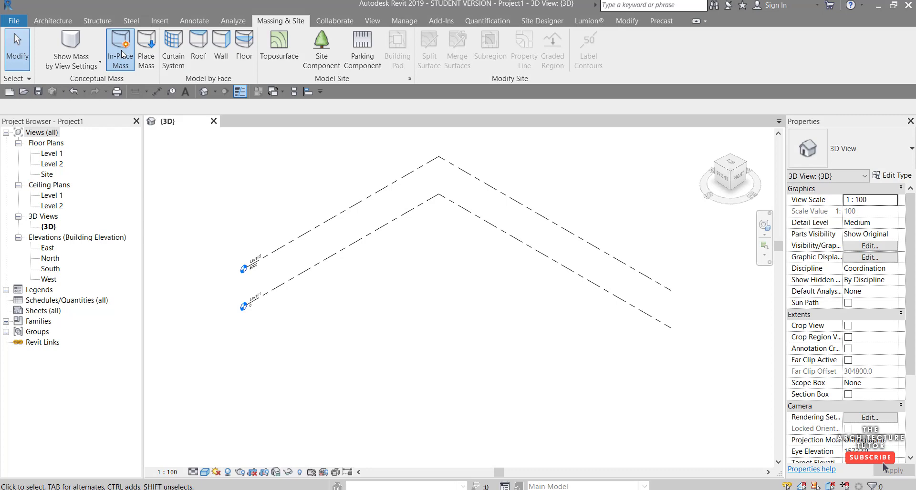
Start an In-Place Mass from the Massing & Site tab.
{"action": "left_click", "coordinate": [120, 43]}
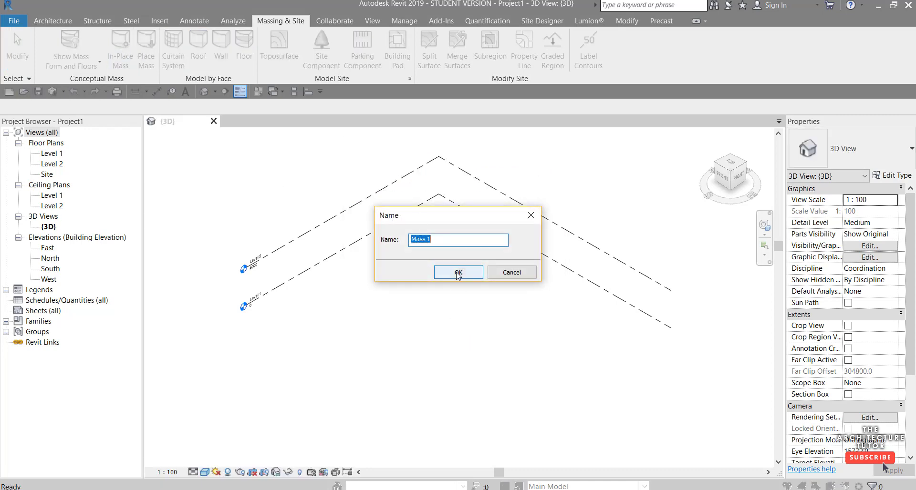
Accept the name Mass 1 and sketch a closed rectangular outline of model lines.
{"action": "left_click", "coordinate": [458, 272]}
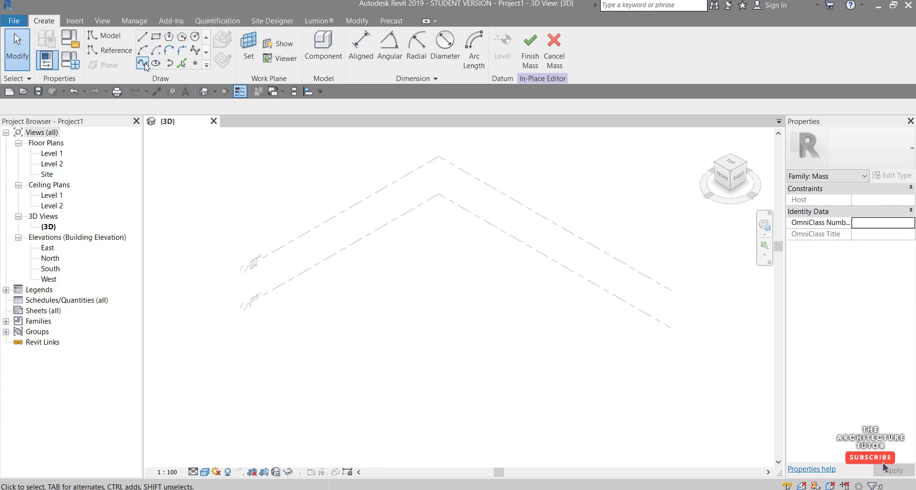
{"action": "mouse_move", "coordinate": [153, 37]}
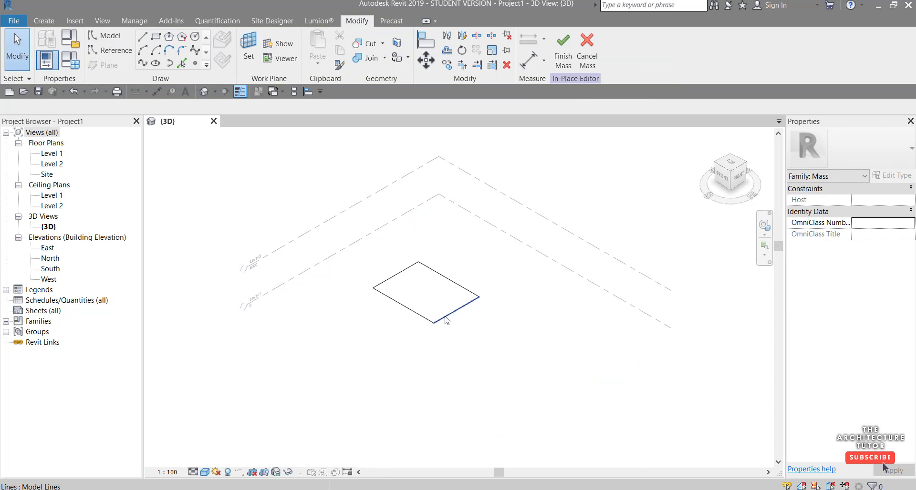
{"action": "left_click", "coordinate": [448, 315]}
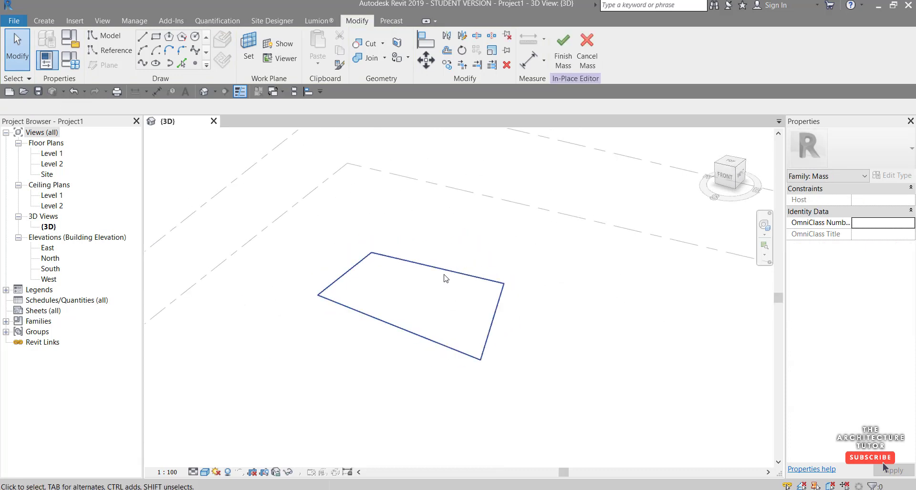
{"action": "mouse_move", "coordinate": [445, 279]}
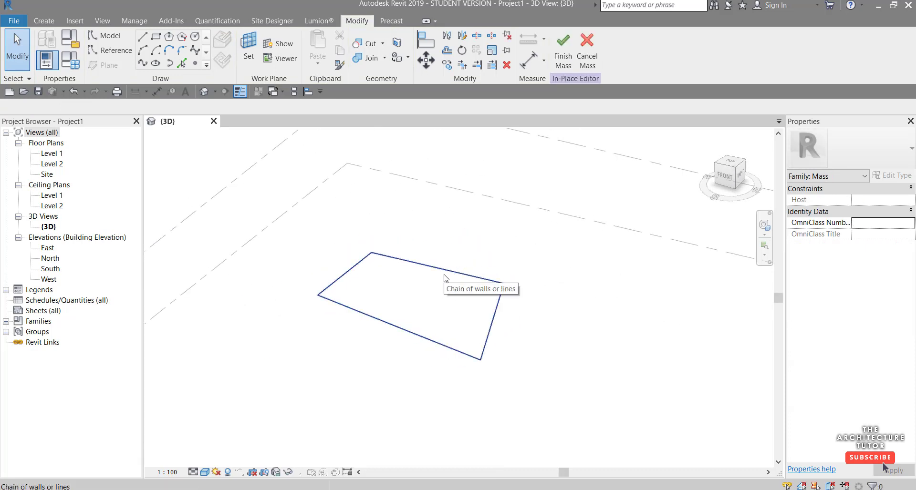
Extrude the four outline lines into a solid form with one raised corner, then finish the mass.
{"action": "left_click", "coordinate": [569, 43]}
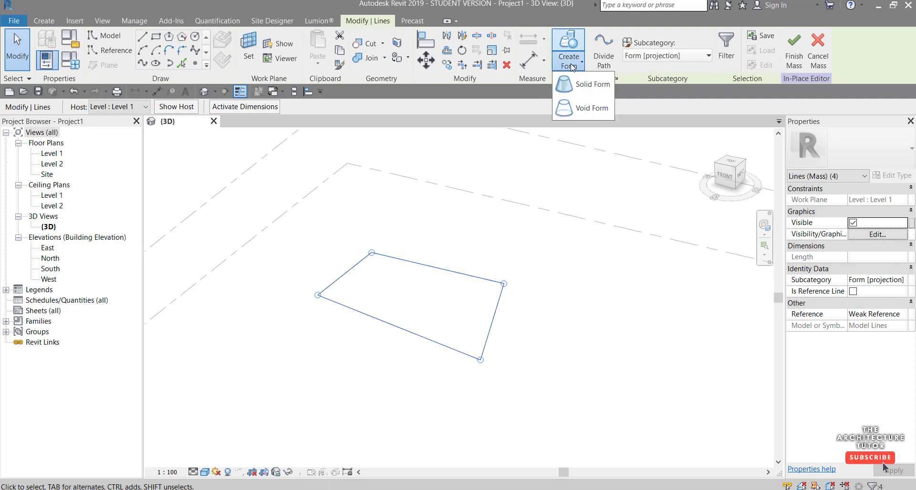
{"action": "left_click", "coordinate": [592, 84]}
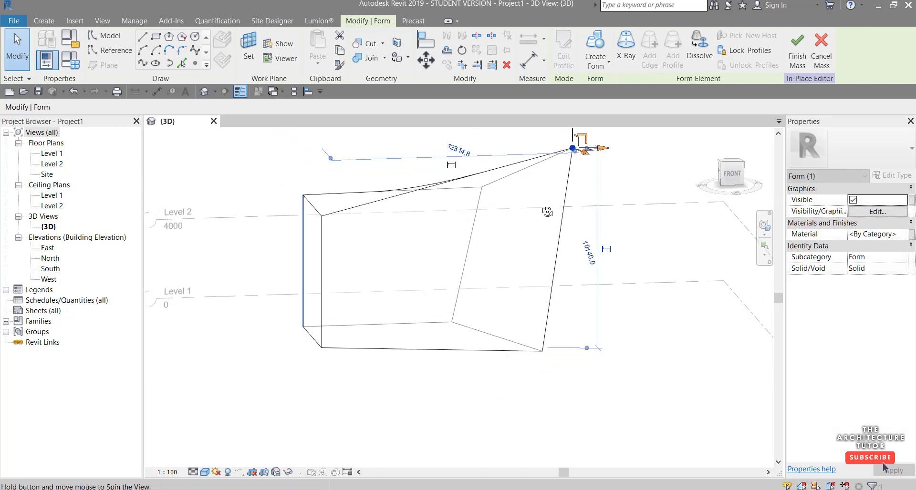
{"action": "left_click_drag", "start_coordinate": [547, 212], "coordinate": [377, 240]}
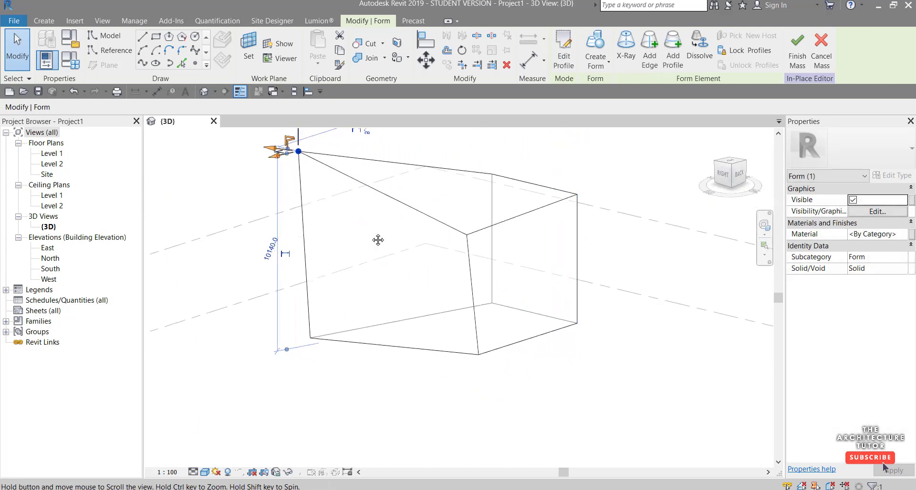
{"action": "left_click", "coordinate": [411, 256]}
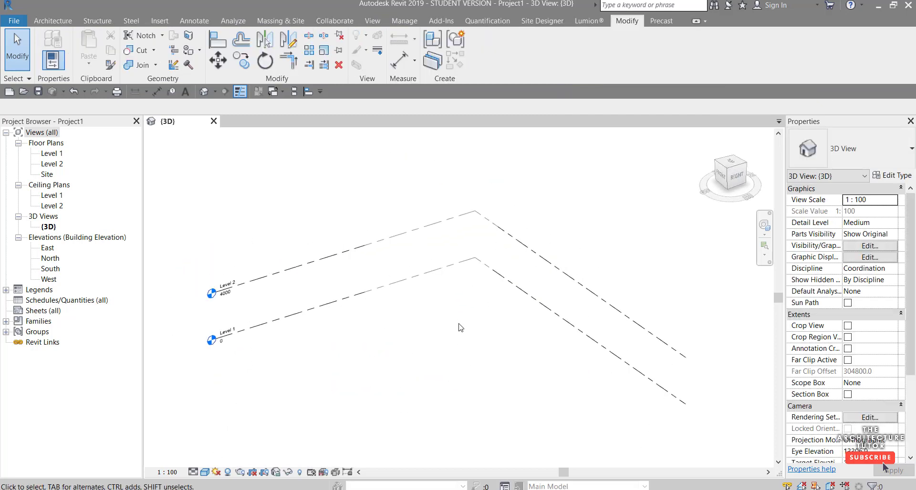
Start placing walls by face on the mass from the Architecture tab.
{"action": "left_click", "coordinate": [53, 20]}
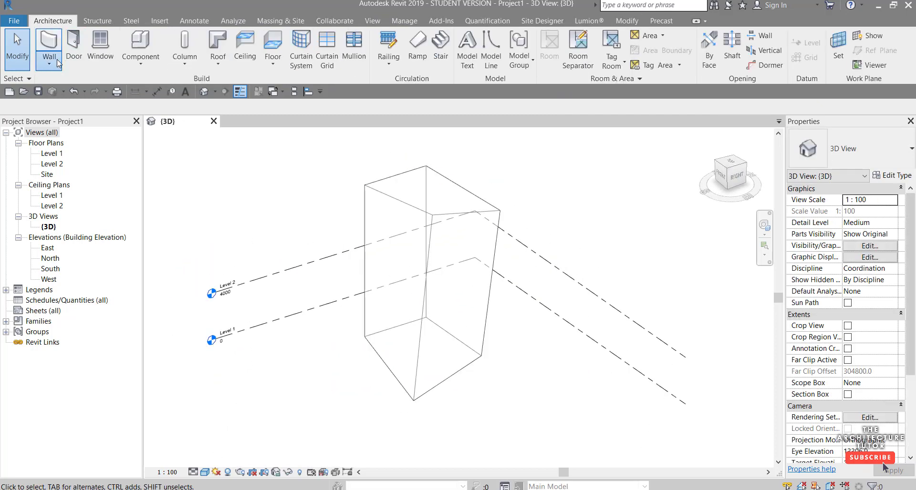
{"action": "left_click", "coordinate": [46, 42]}
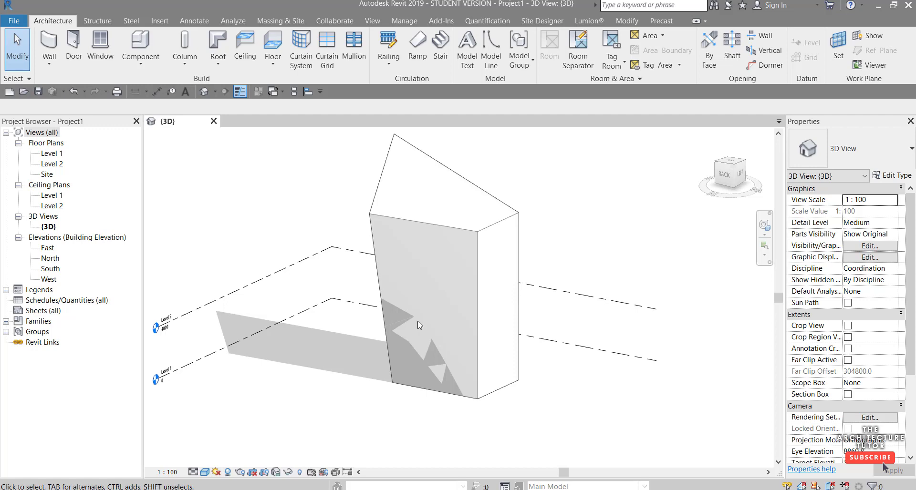
{"action": "mouse_move", "coordinate": [388, 49]}
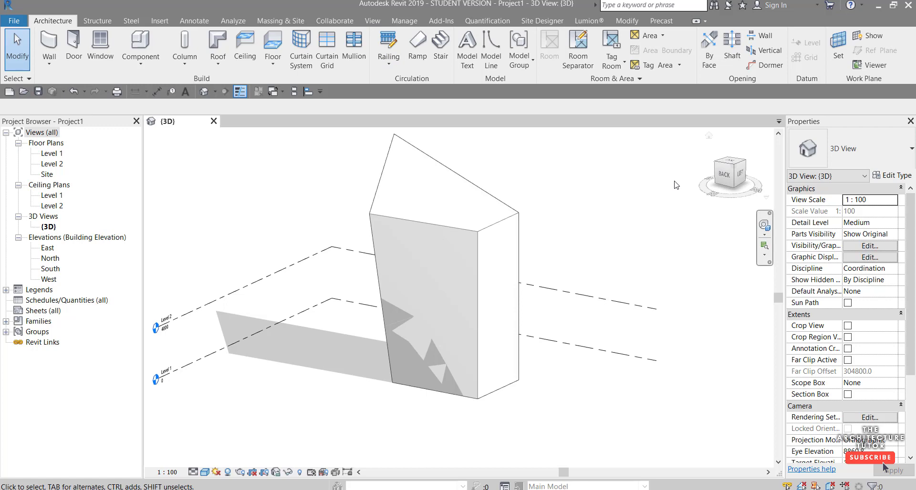
{"action": "mouse_move", "coordinate": [830, 398]}
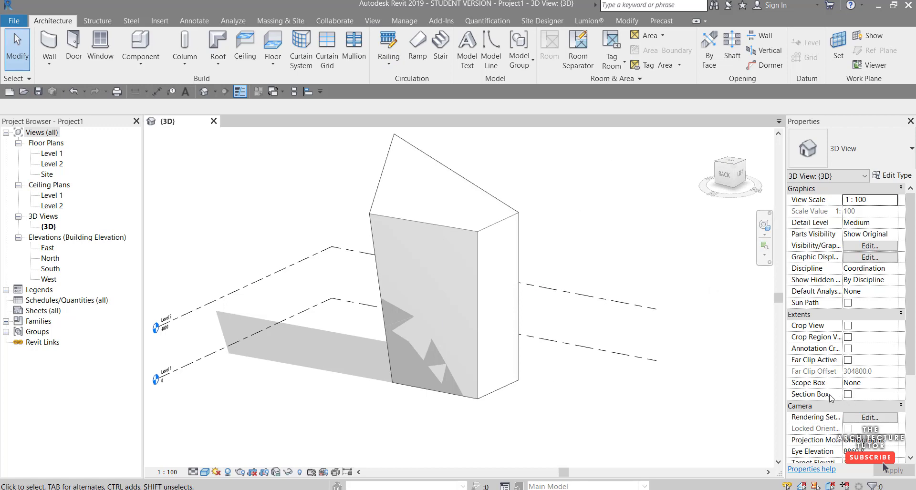
{"action": "mouse_move", "coordinate": [852, 400]}
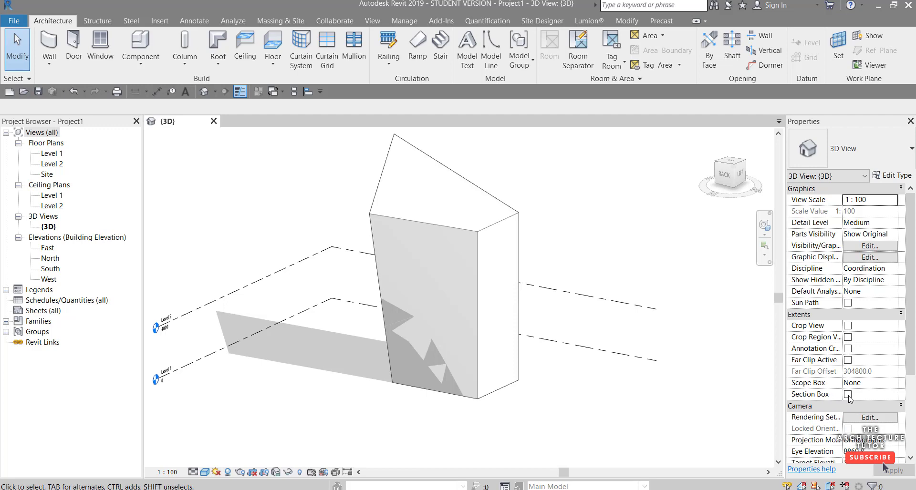
Enable Section Box under Extents in the 3D view properties.
{"action": "left_click", "coordinate": [847, 394]}
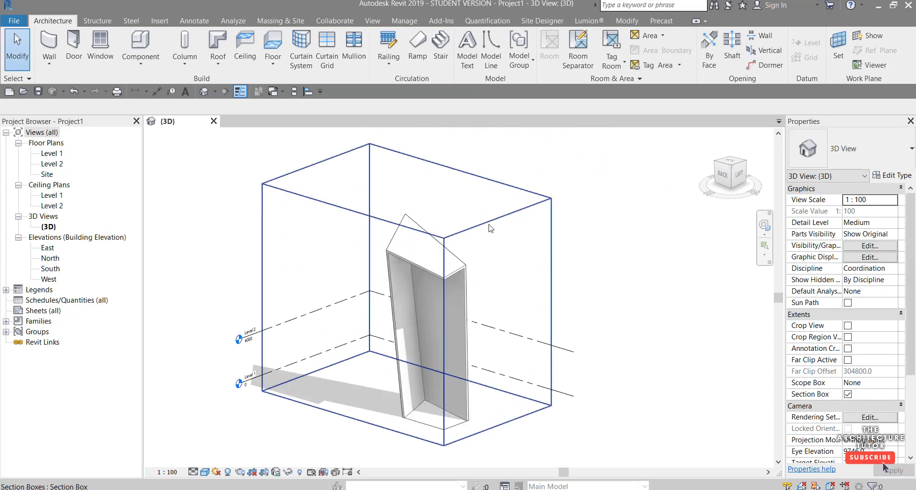
{"action": "mouse_move", "coordinate": [490, 227]}
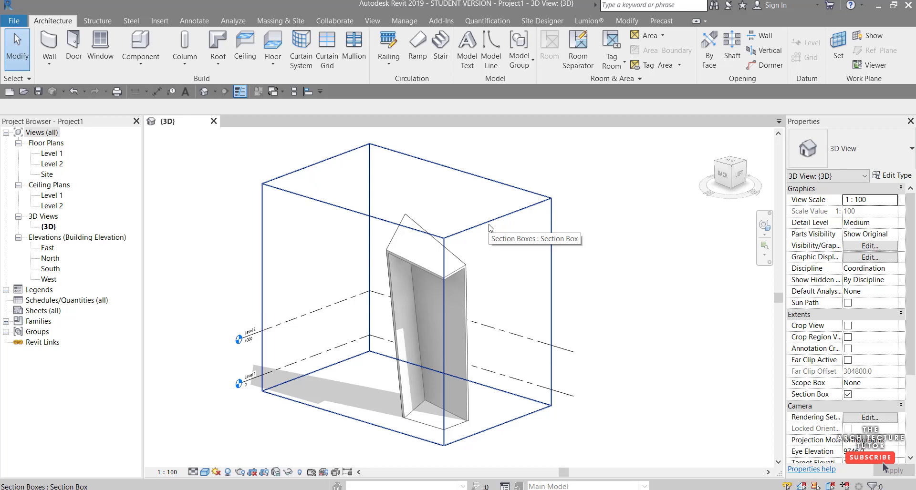
{"action": "mouse_move", "coordinate": [552, 311]}
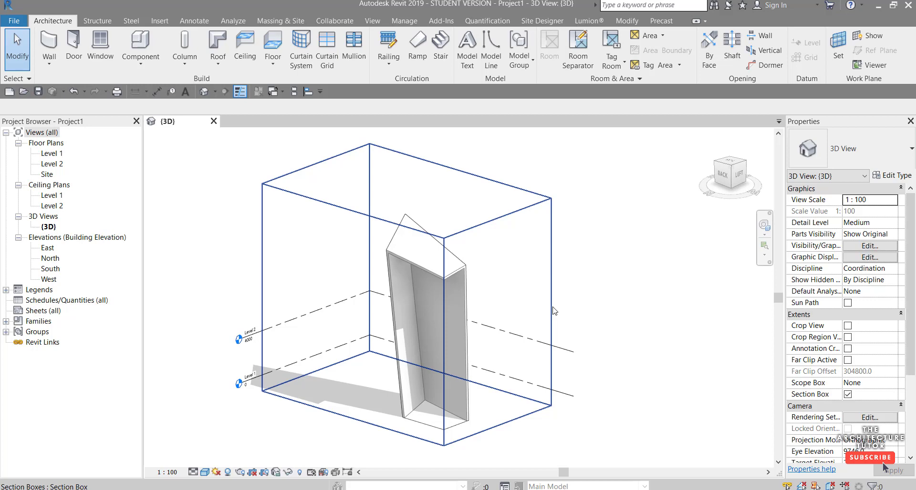
{"action": "mouse_move", "coordinate": [548, 227]}
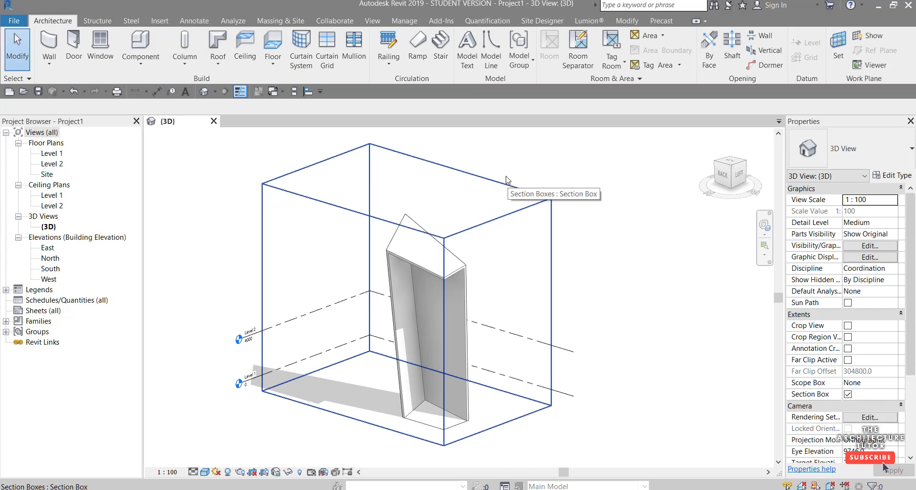
Open the Level 1 floor plan and North elevation from the Project Browser.
{"action": "left_click", "coordinate": [372, 21]}
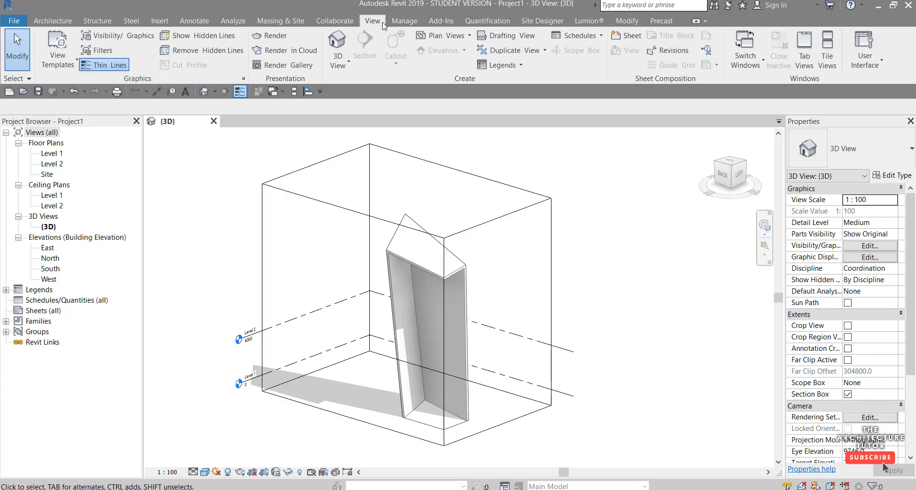
{"action": "mouse_move", "coordinate": [804, 45]}
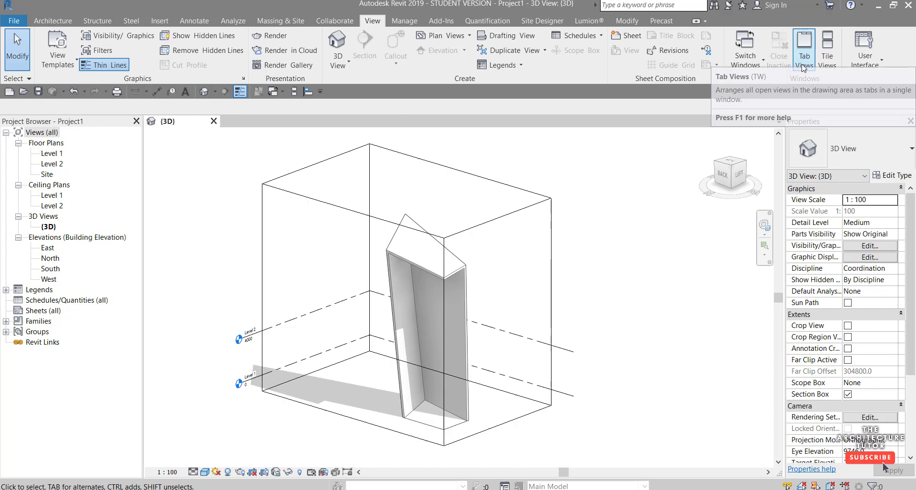
{"action": "mouse_move", "coordinate": [184, 112]}
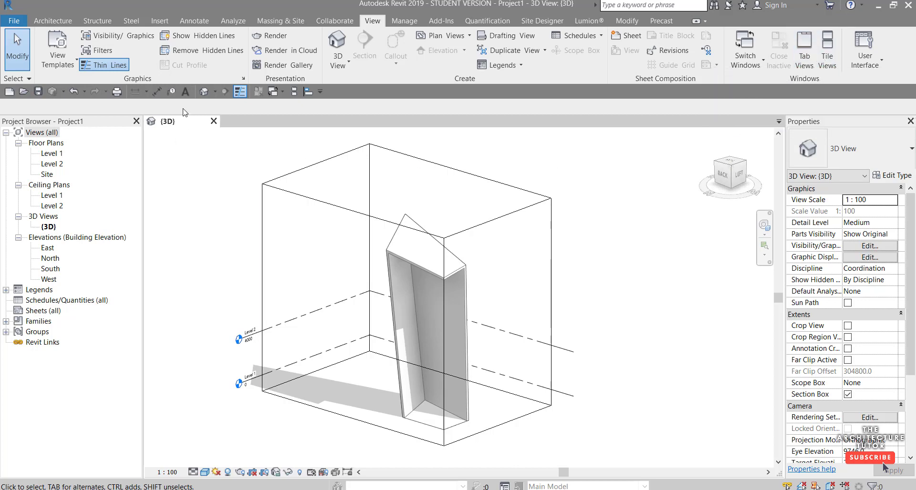
{"action": "mouse_move", "coordinate": [167, 120]}
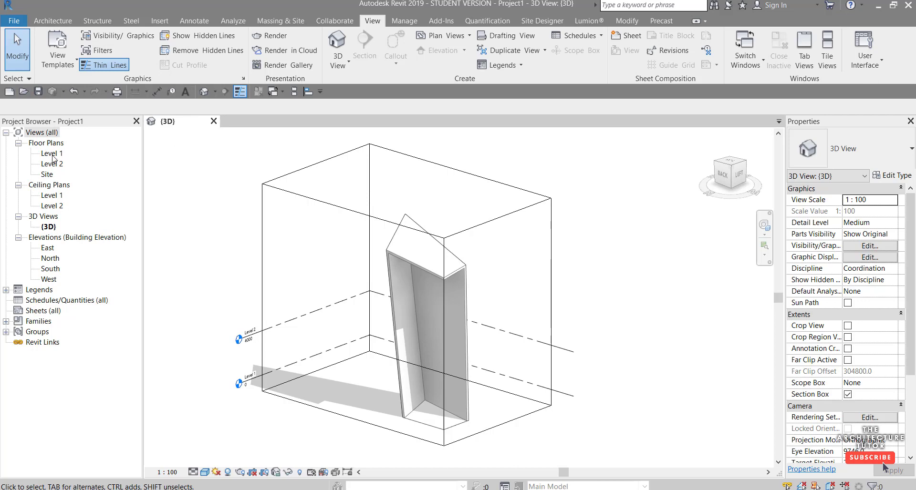
{"action": "double_click", "coordinate": [52, 153]}
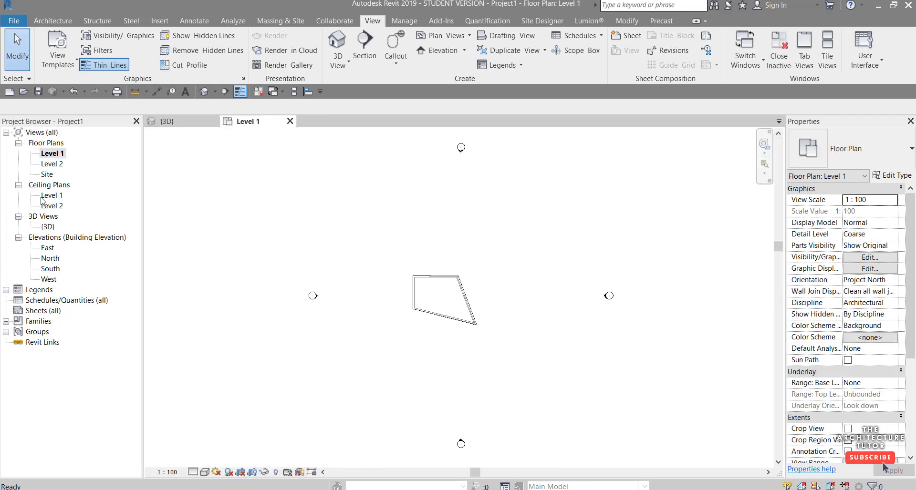
{"action": "left_click", "coordinate": [50, 258]}
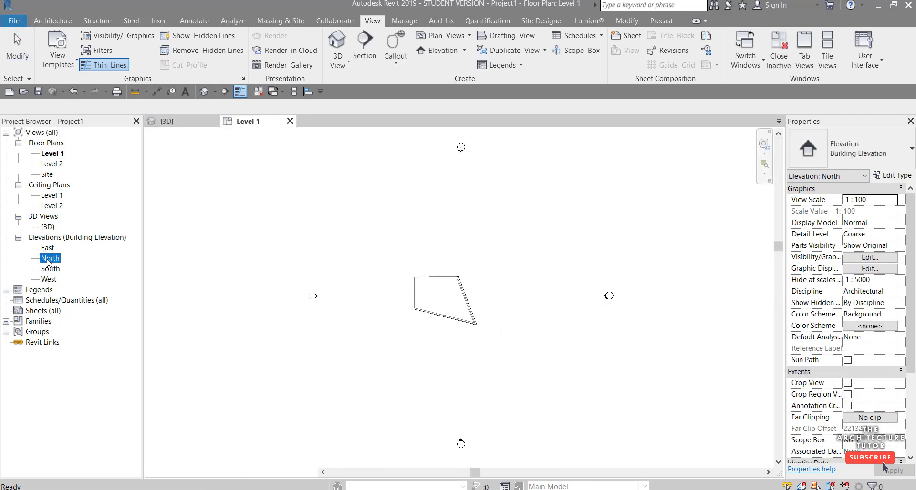
{"action": "double_click", "coordinate": [50, 258]}
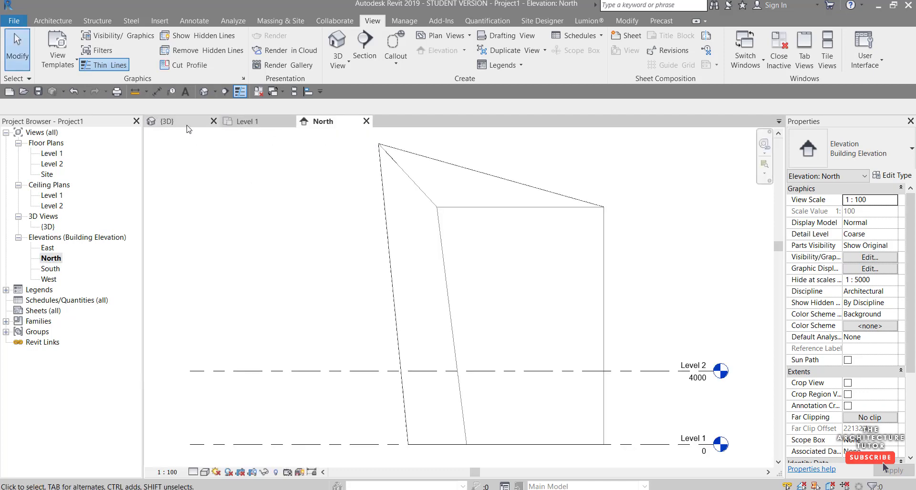
{"action": "mouse_move", "coordinate": [166, 121]}
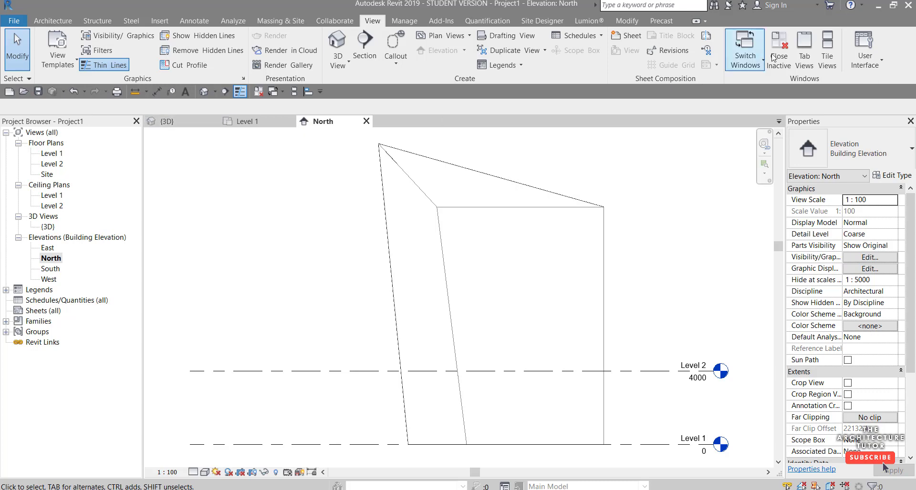
{"action": "mouse_move", "coordinate": [827, 45]}
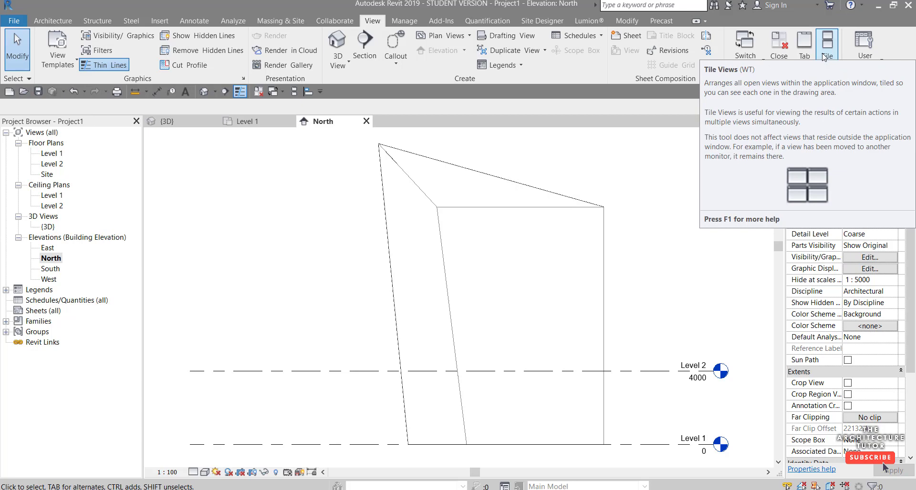
Tile the open views and zoom to fit the mass in the North and Level 1 views.
{"action": "left_click", "coordinate": [828, 38]}
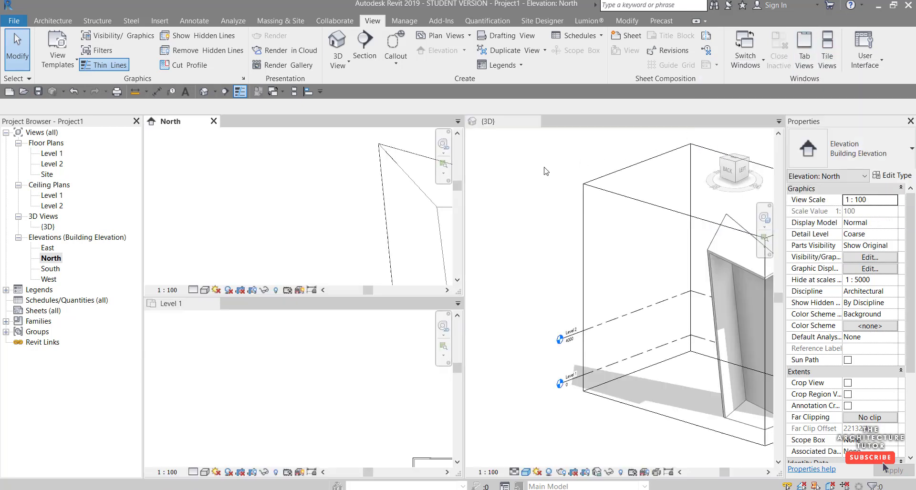
{"action": "mouse_move", "coordinate": [610, 223]}
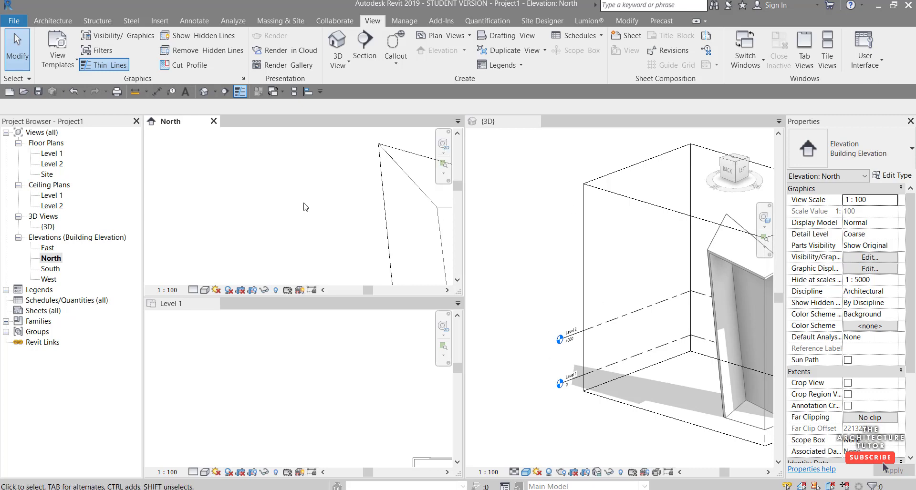
{"action": "mouse_move", "coordinate": [308, 206]}
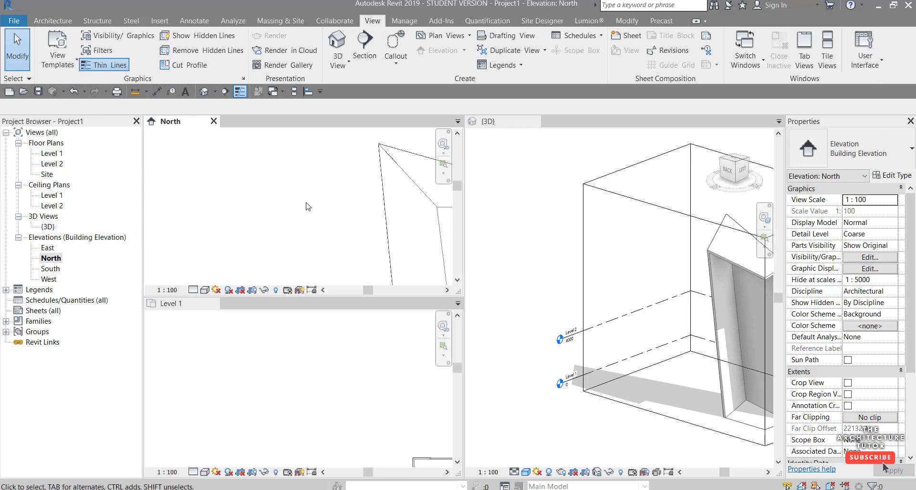
{"action": "mouse_move", "coordinate": [391, 211]}
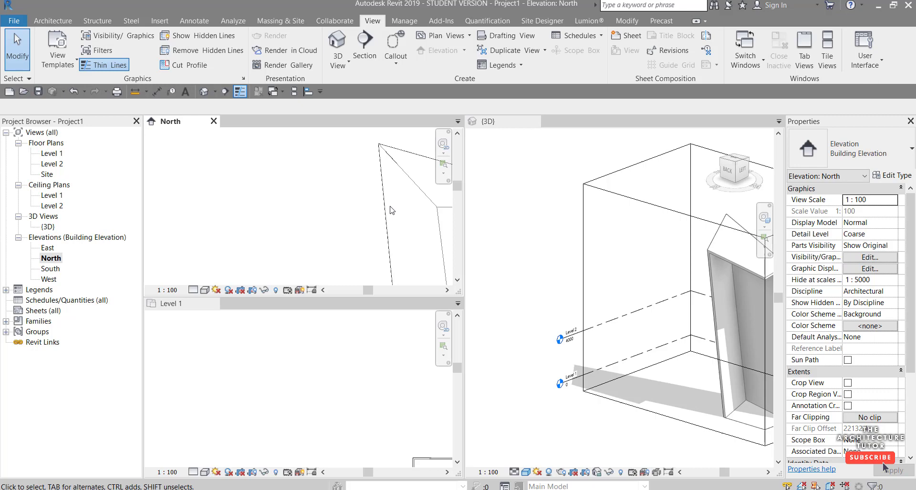
{"action": "mouse_move", "coordinate": [363, 170]}
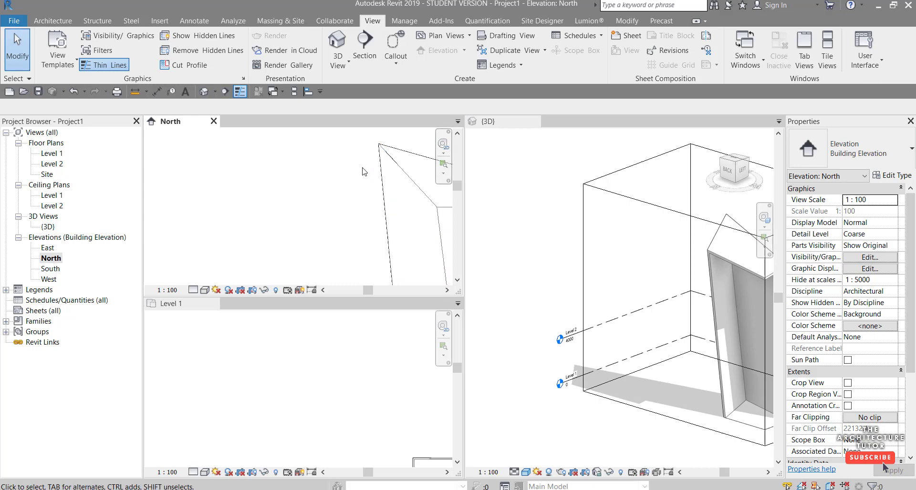
{"action": "mouse_move", "coordinate": [558, 205]}
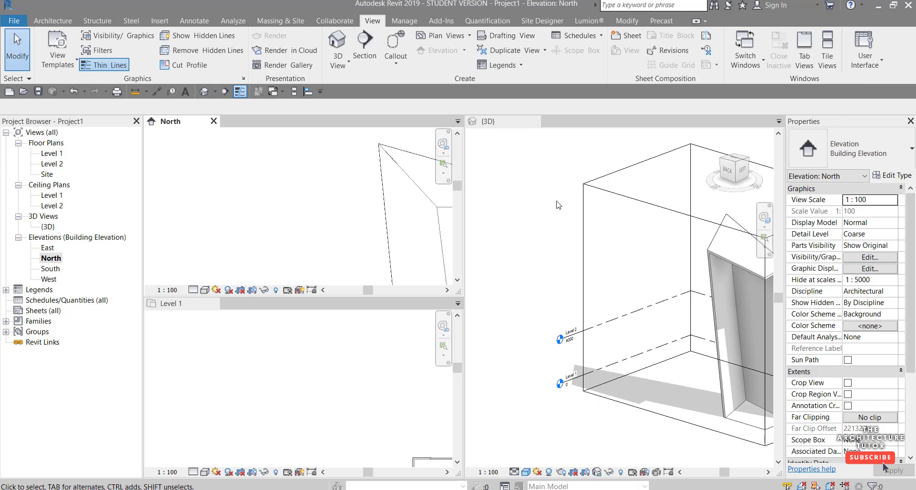
{"action": "mouse_move", "coordinate": [567, 210]}
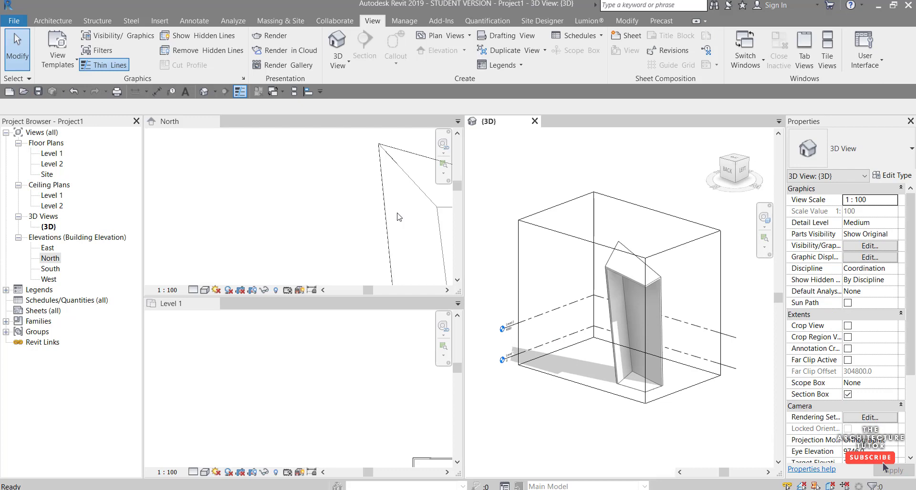
{"action": "double_click", "coordinate": [50, 258]}
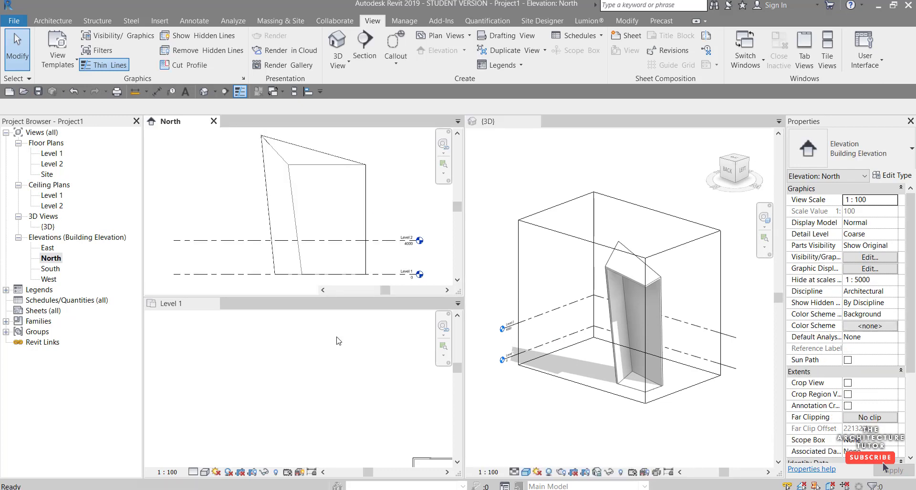
{"action": "double_click", "coordinate": [51, 153]}
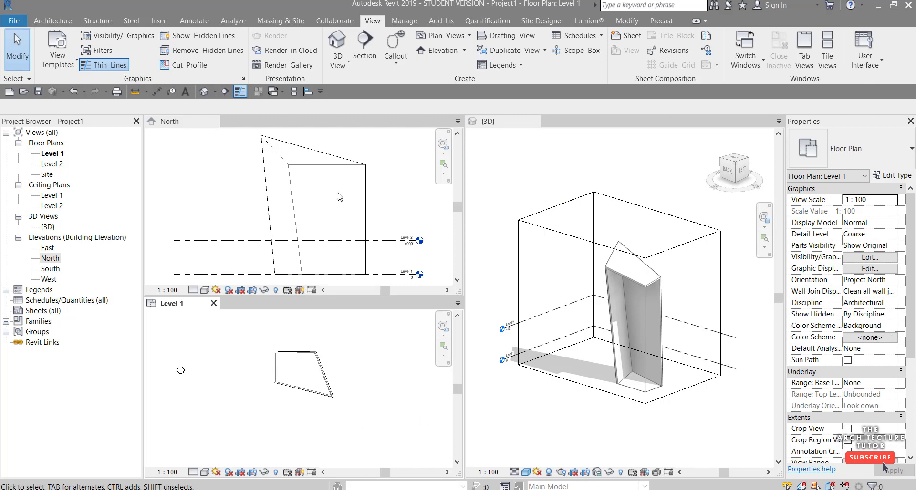
{"action": "mouse_move", "coordinate": [511, 330]}
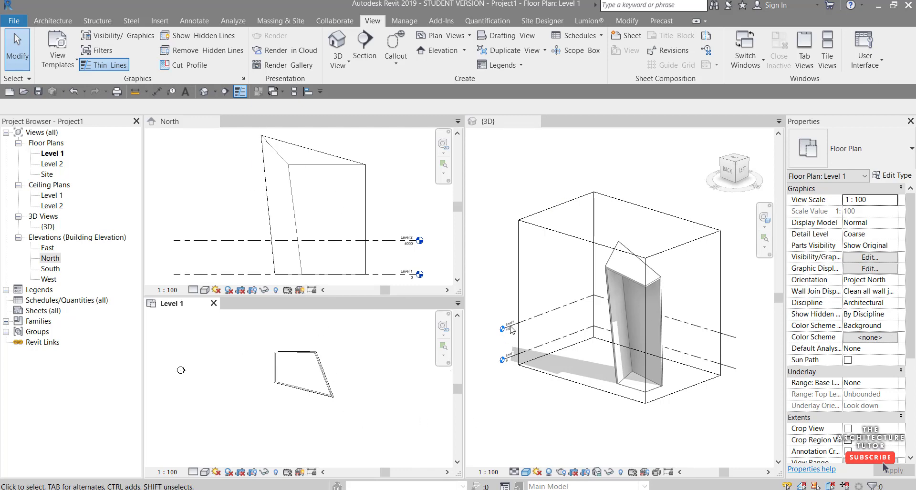